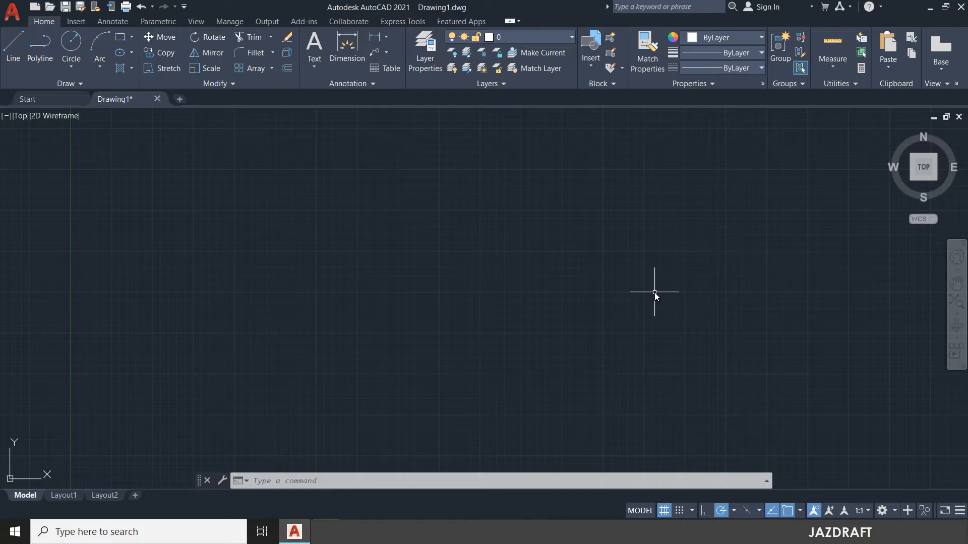
mouse_move(683, 284)
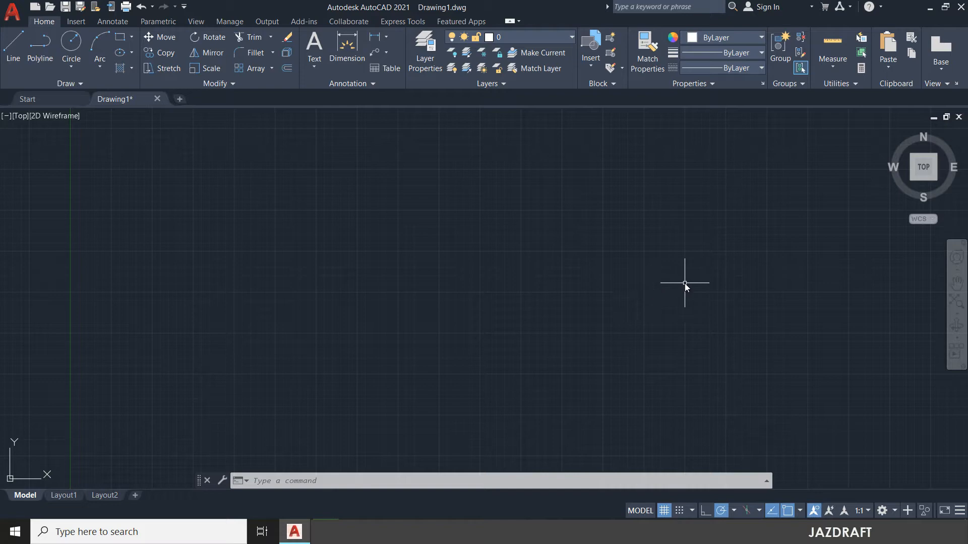
- Search Help for 'mvsetup' from the InfoCenter box, listing the MVSETUP topics
left_click(664, 7)
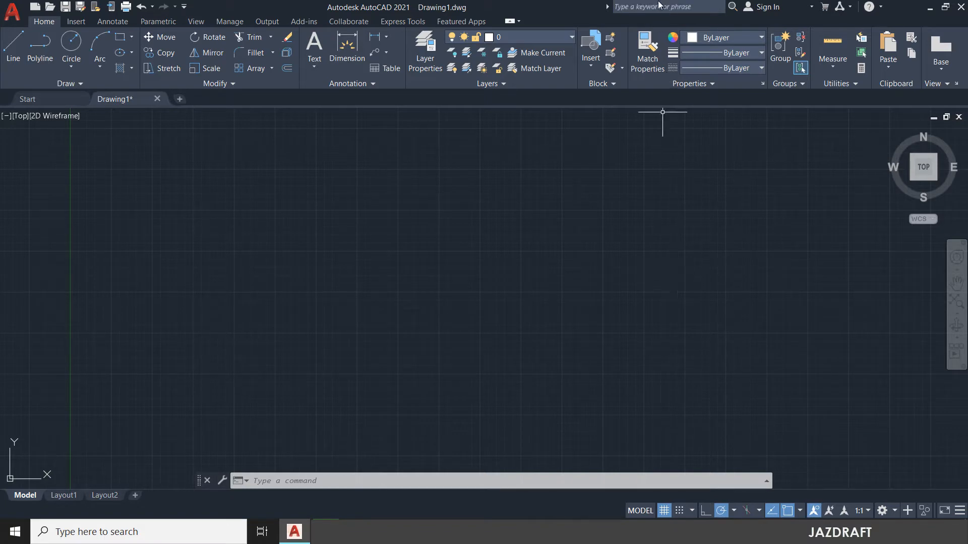
left_click(666, 7)
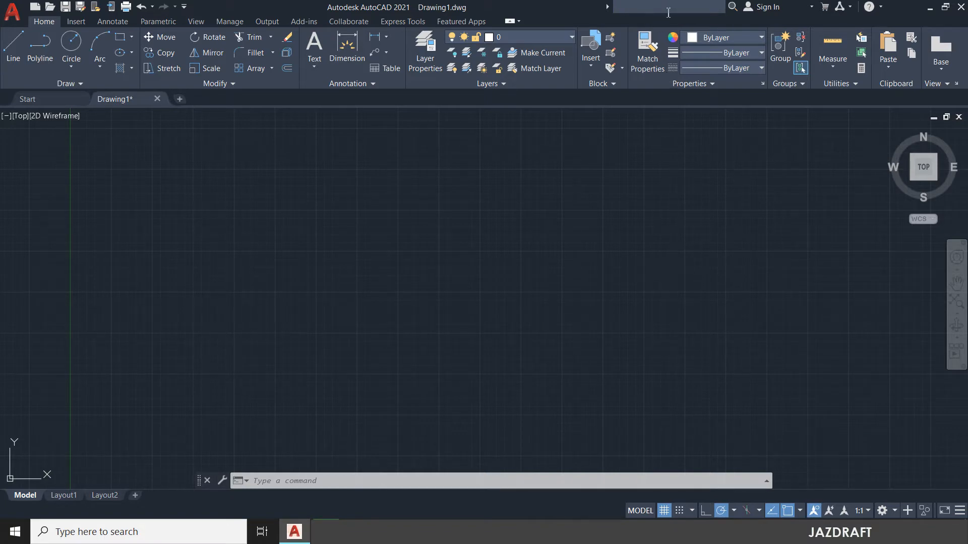
type("mvset")
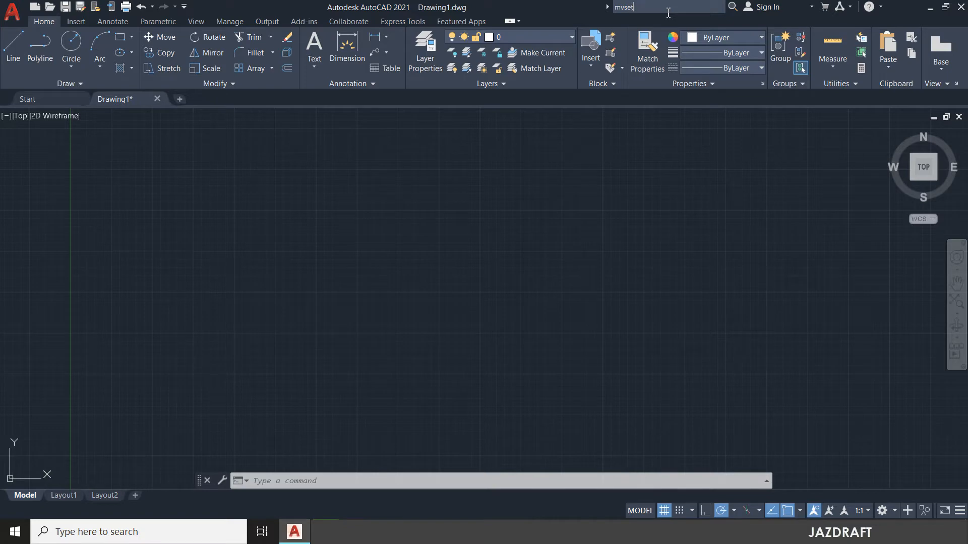
type("up")
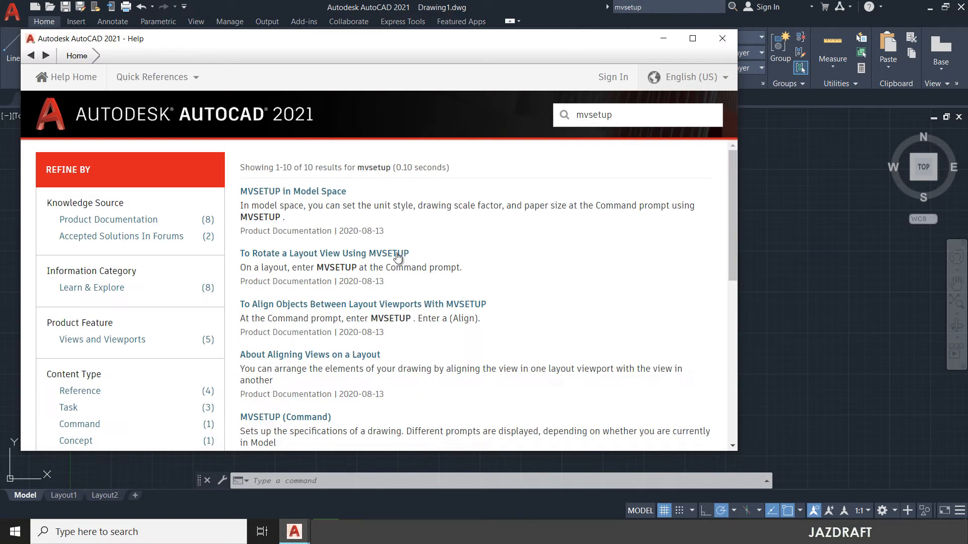
mouse_move(285, 229)
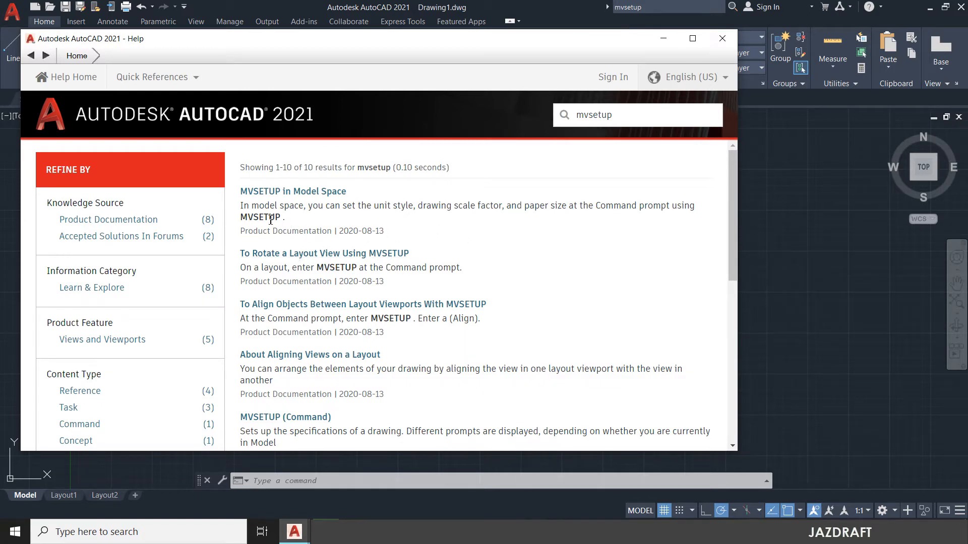
mouse_move(327, 220)
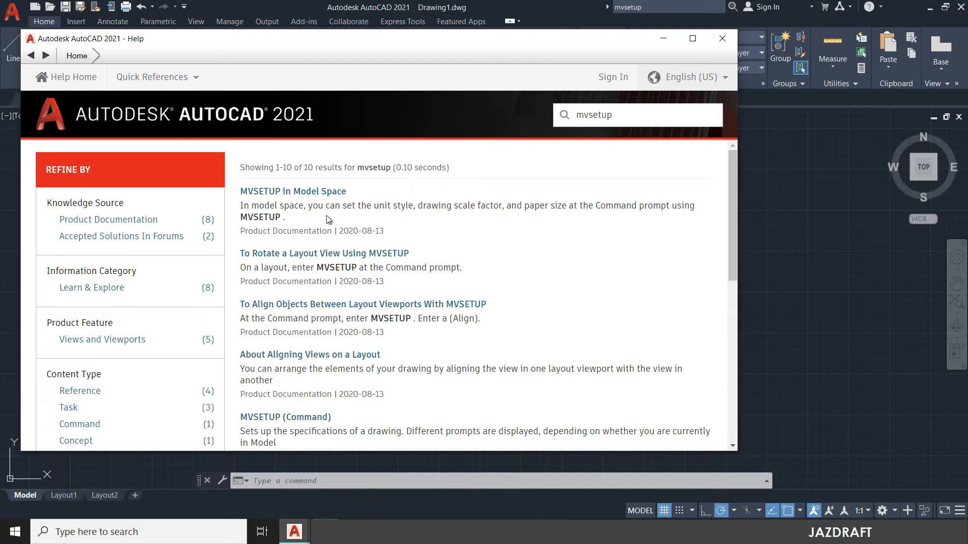
mouse_move(439, 224)
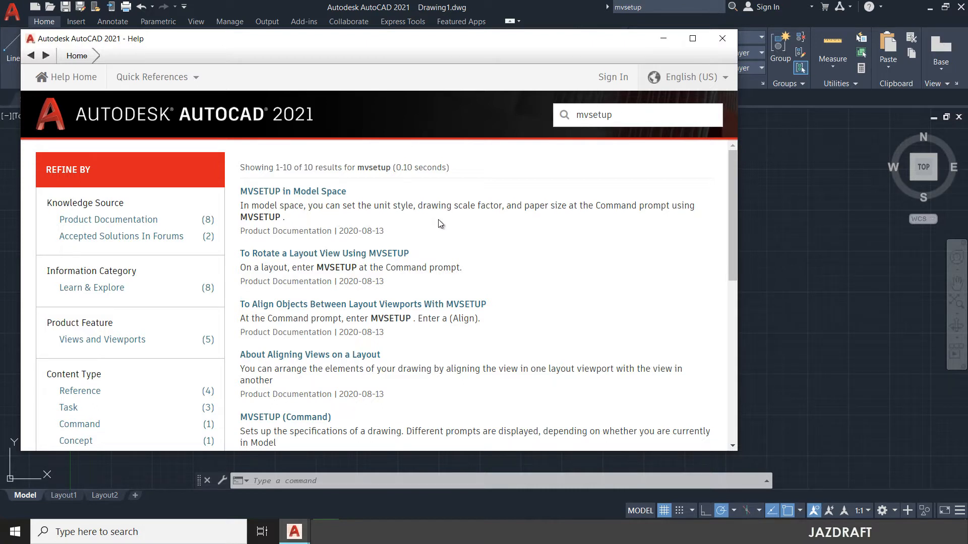
mouse_move(613, 224)
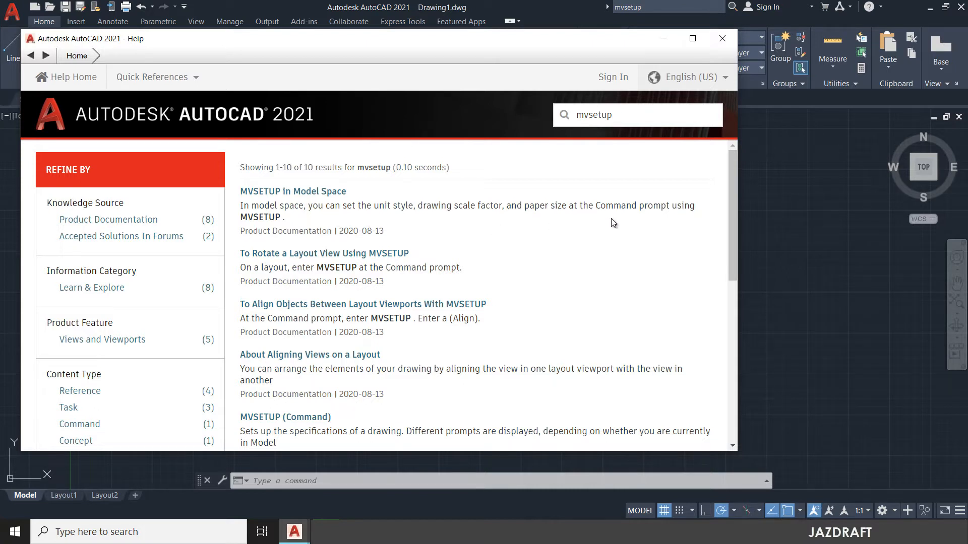
mouse_move(692, 63)
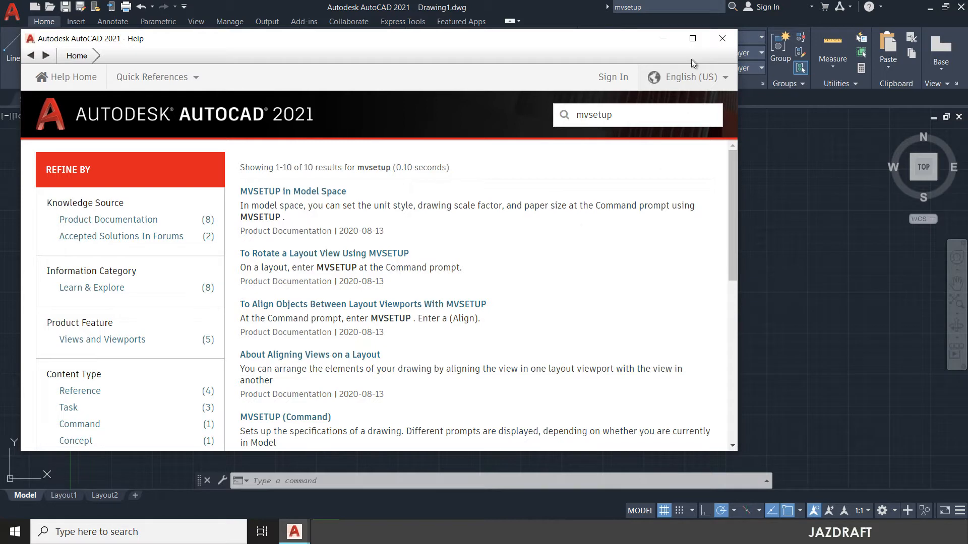
- Close the Help window and return to the empty Drawing1 model space
left_click(721, 39)
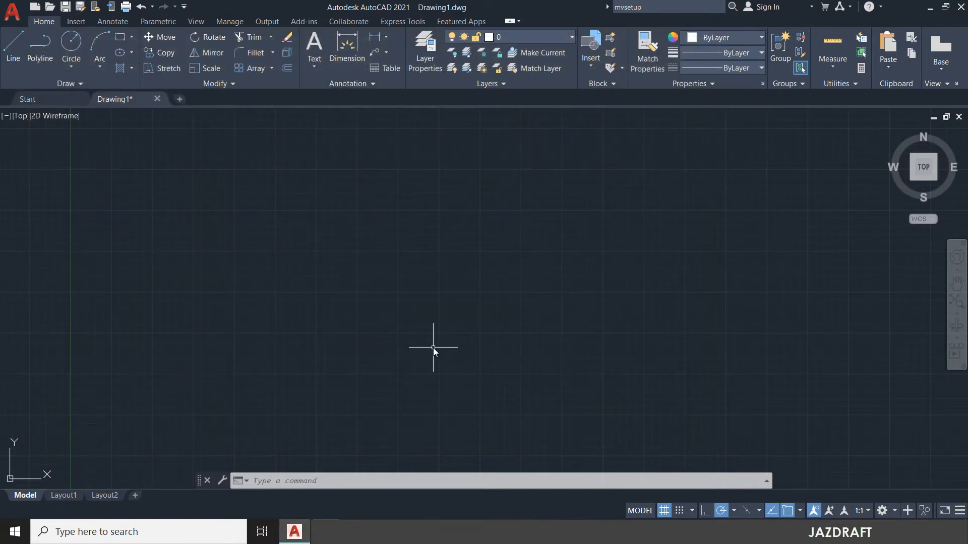
mouse_move(435, 343)
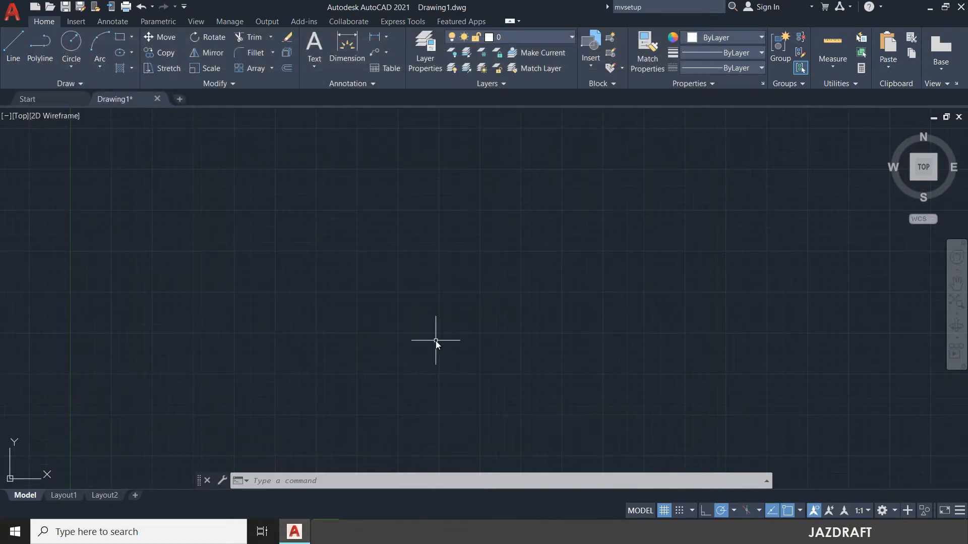
mouse_move(386, 325)
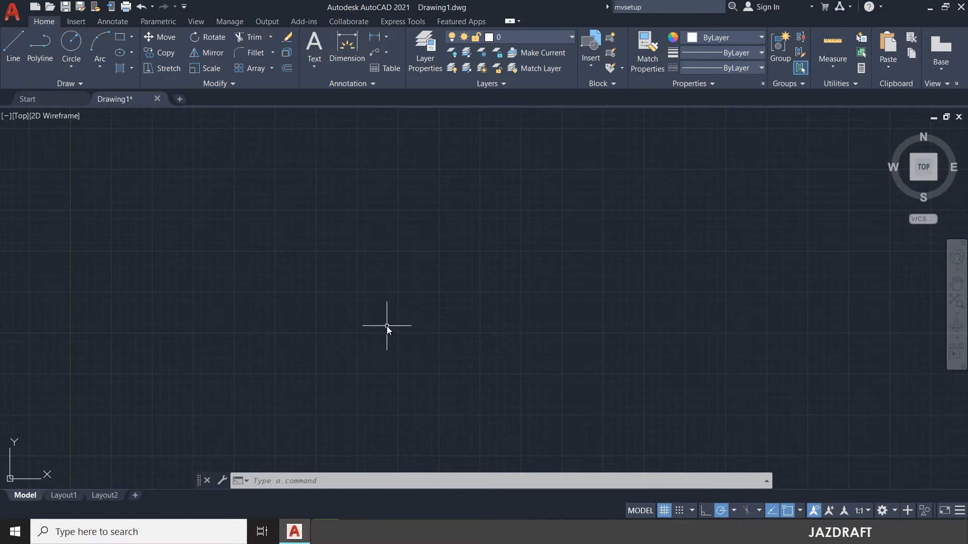
mouse_move(352, 266)
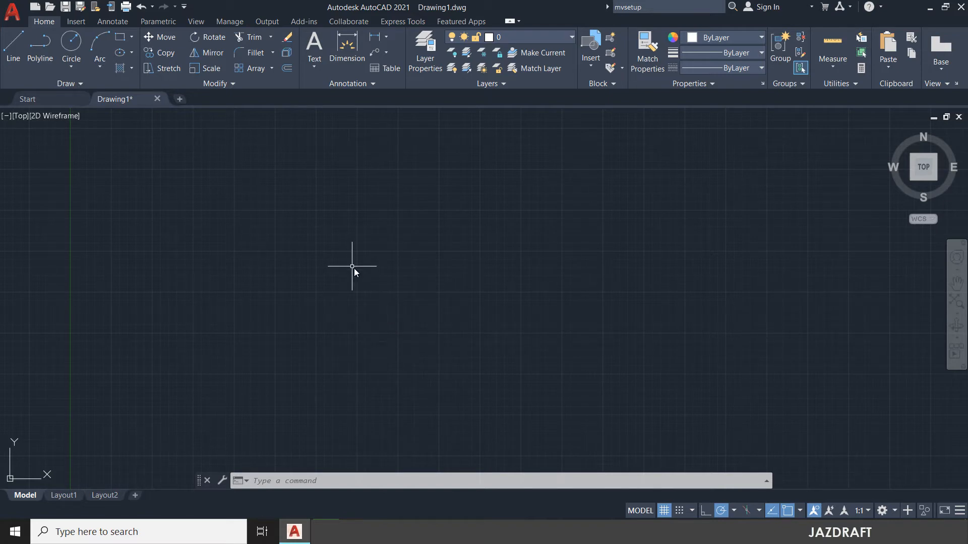
mouse_move(424, 303)
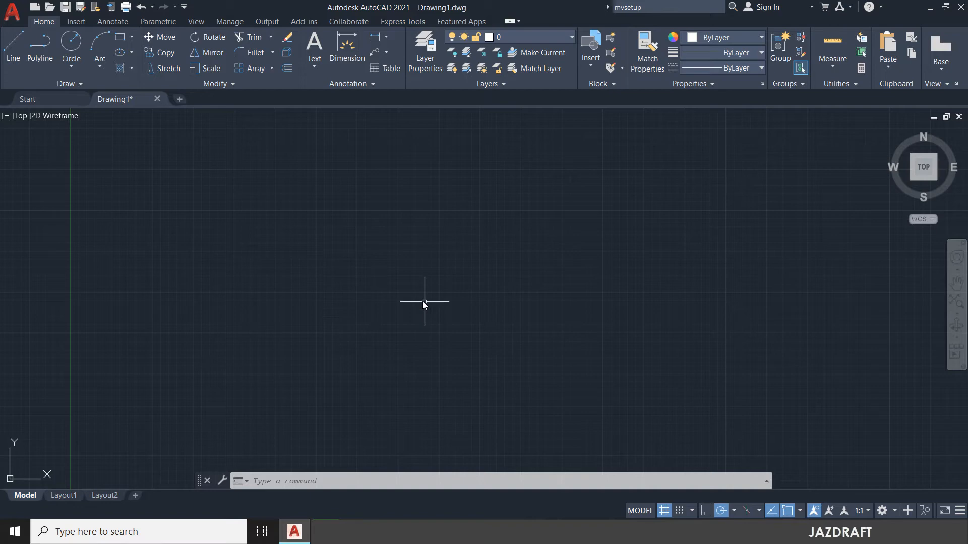
mouse_move(358, 266)
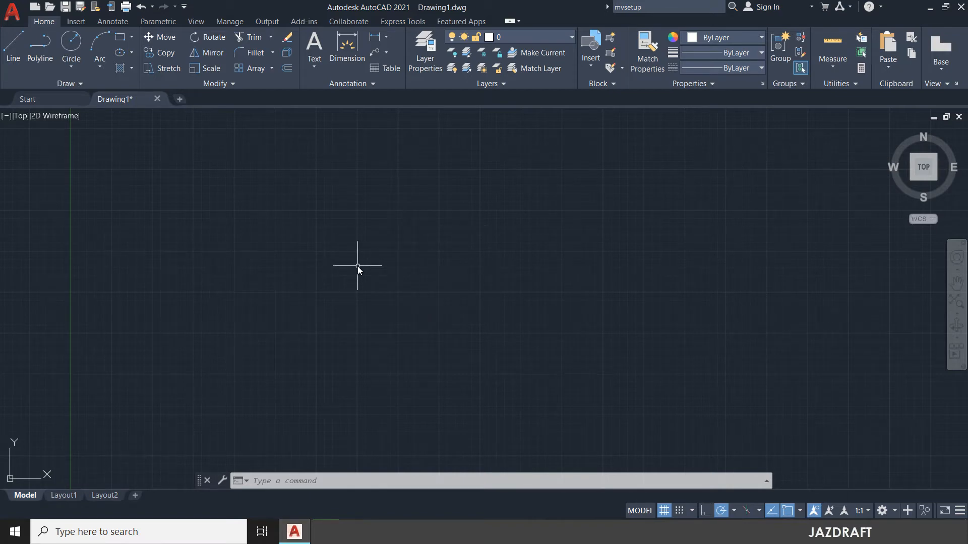
- Start the MVSETUP command from the command line
type("MVSETU")
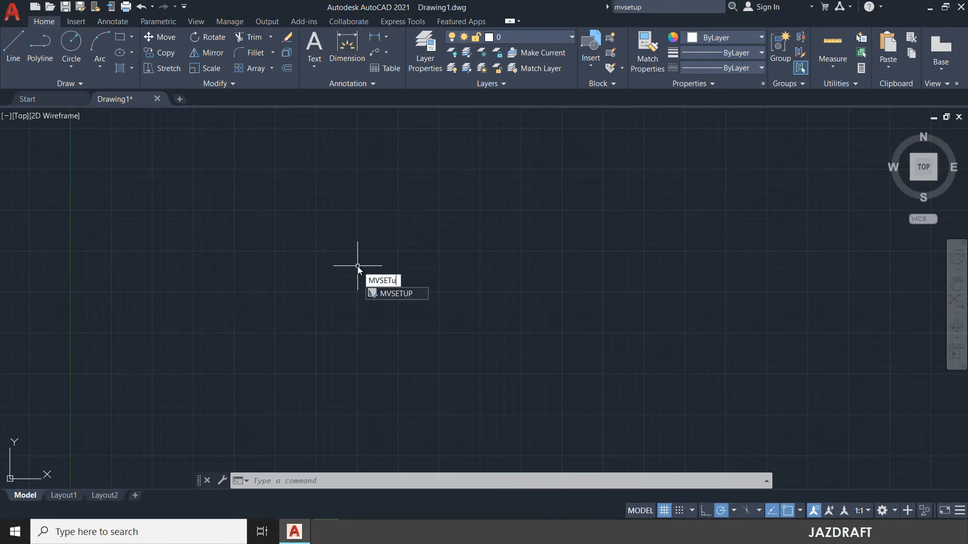
type("P")
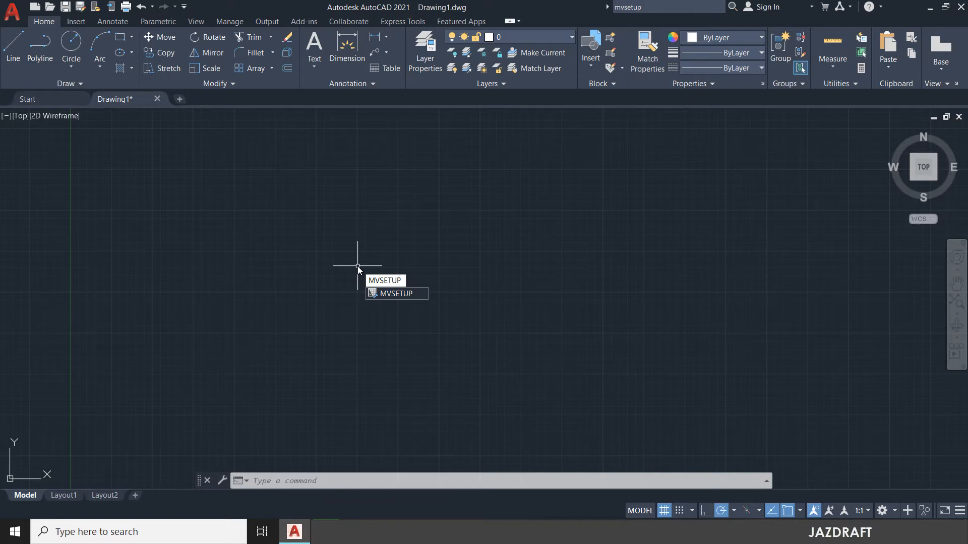
mouse_move(403, 296)
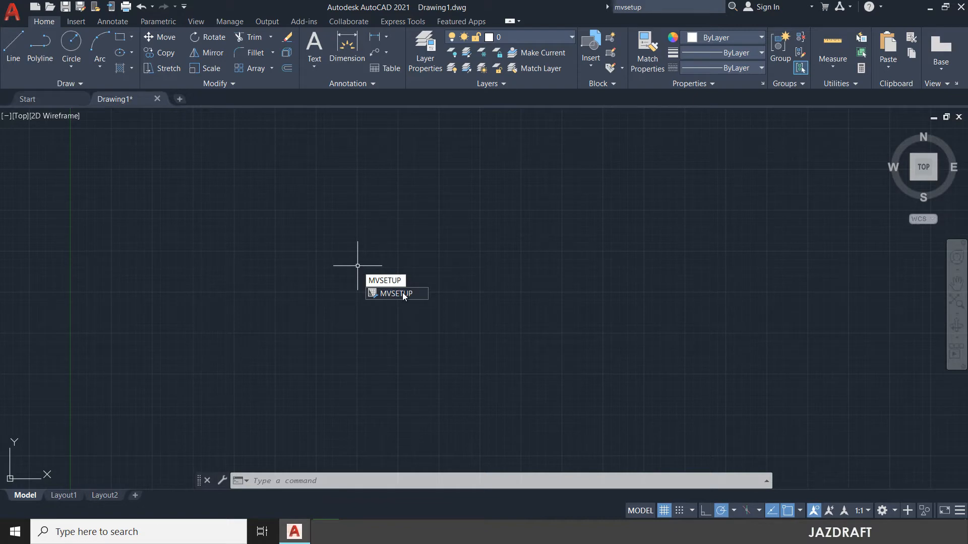
mouse_move(338, 240)
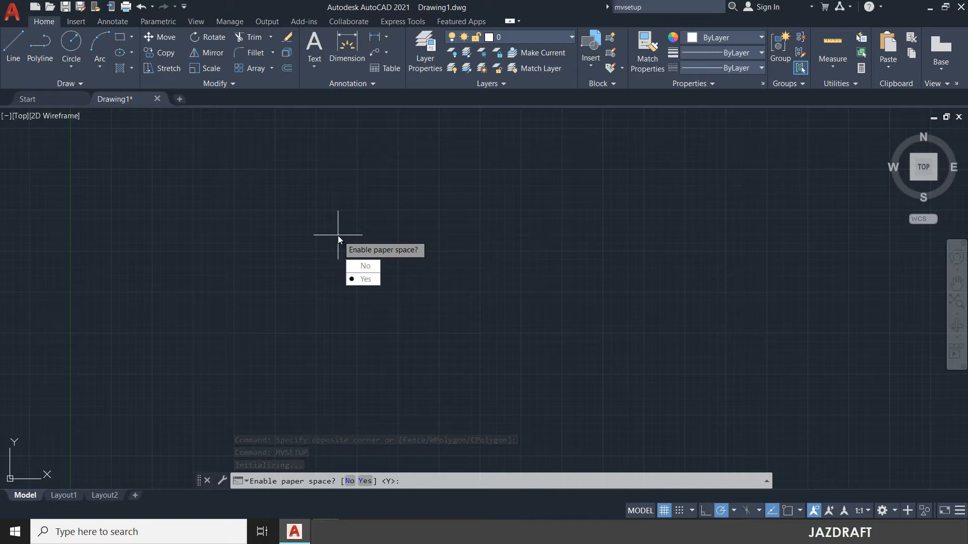
- Decline paper space and choose Metric units in MVSETUP
left_click(365, 266)
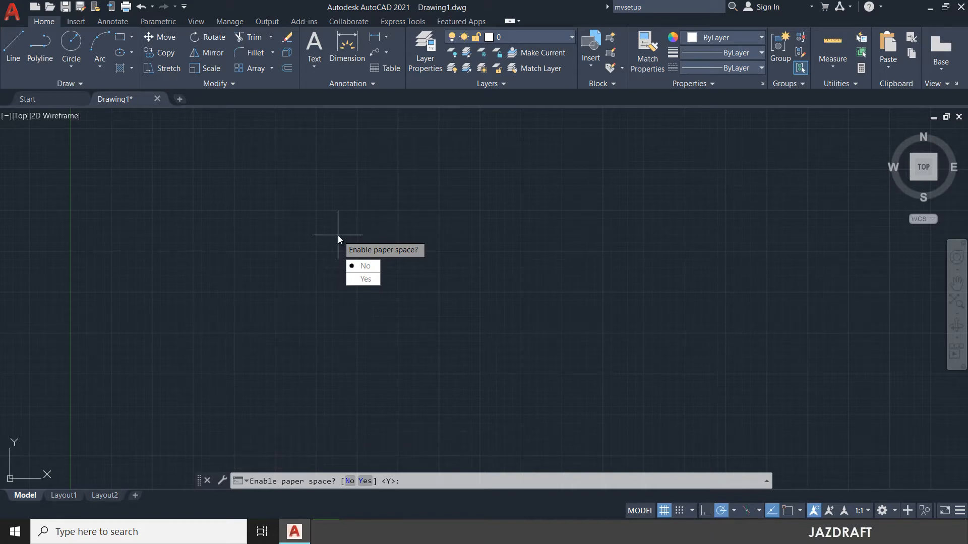
left_click(365, 266)
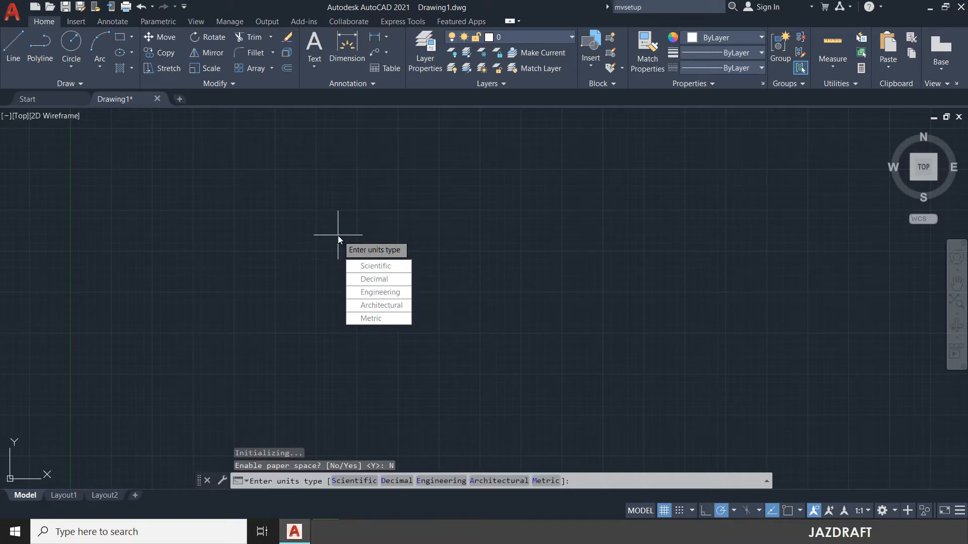
mouse_move(335, 243)
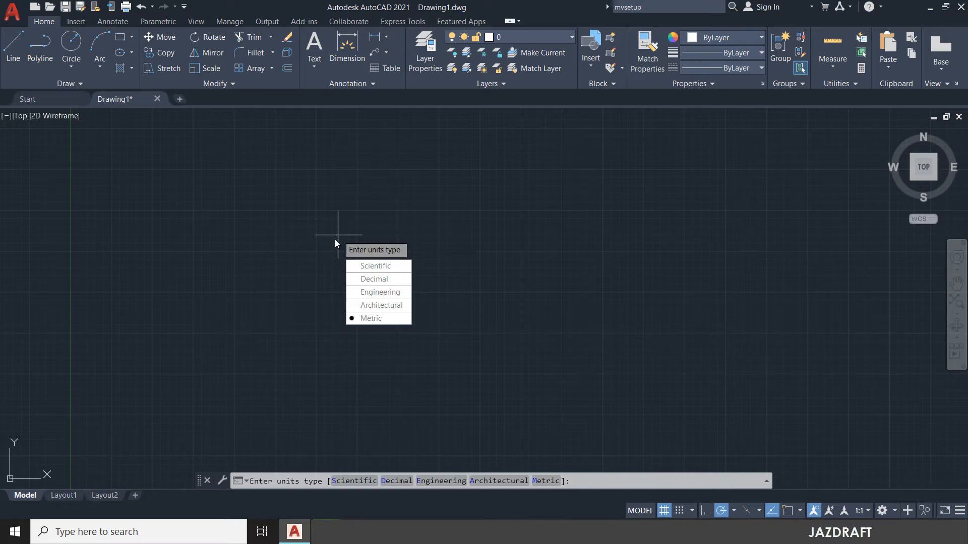
left_click(371, 318)
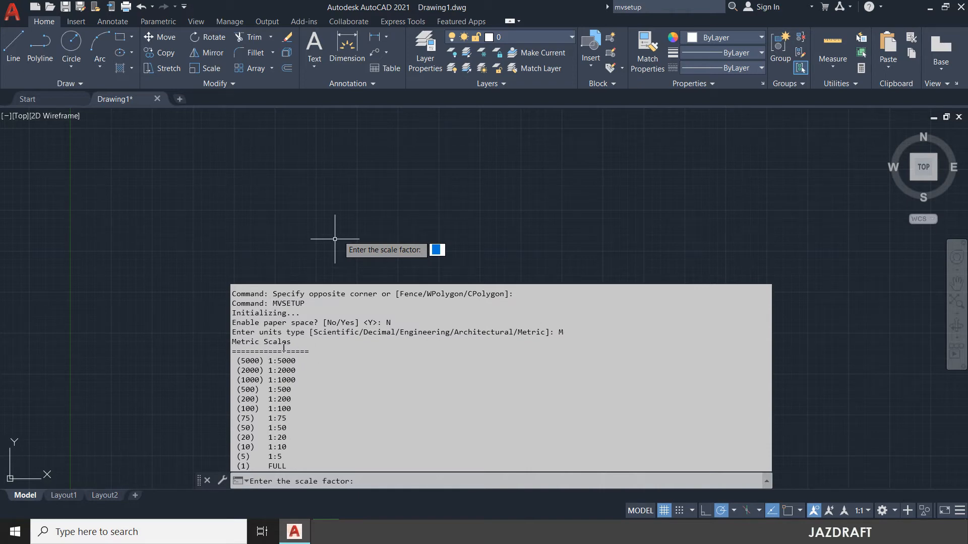
mouse_move(177, 384)
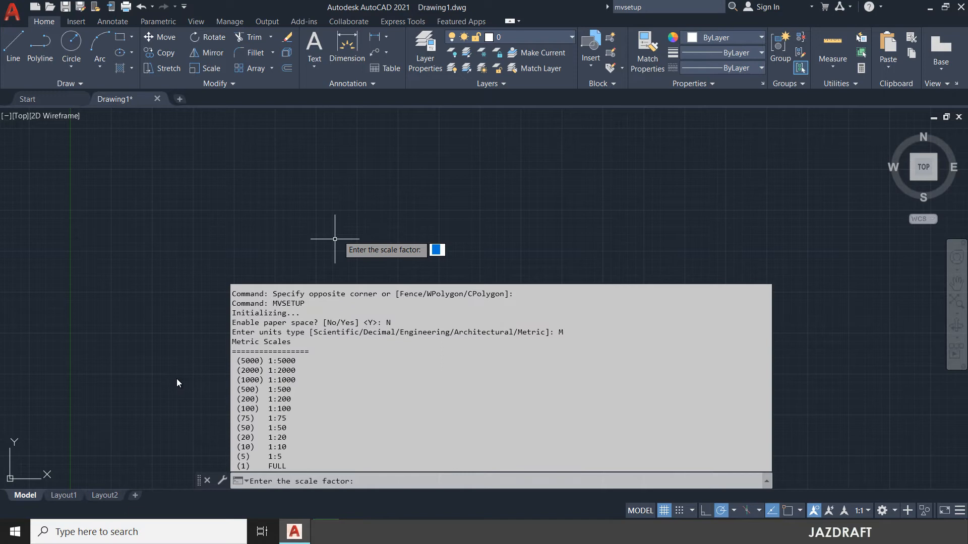
- Set the MVSETUP scale factor to 1 (full scale)
type("1")
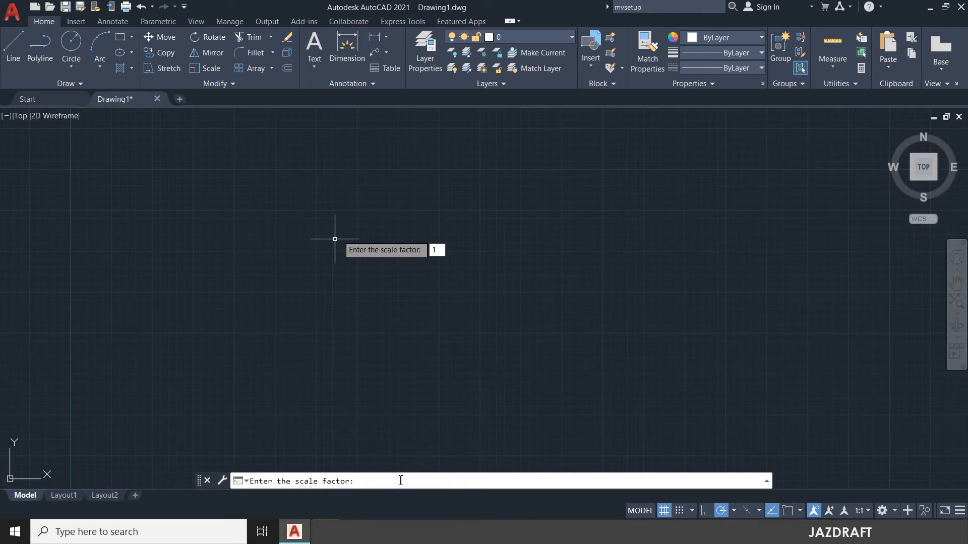
key("Return")
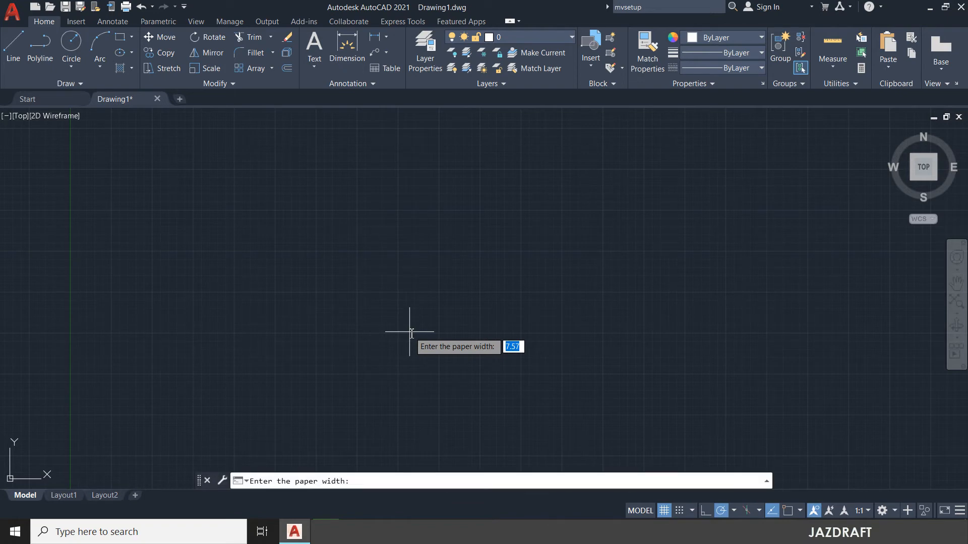
- Enter paper width 30000 and height 15000, drawing the sheet boundary
type("3")
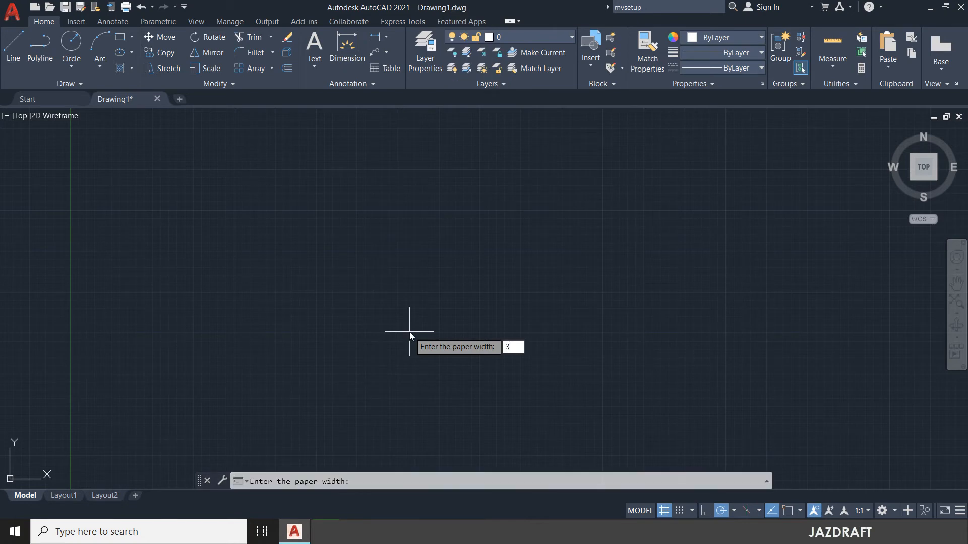
type("0000")
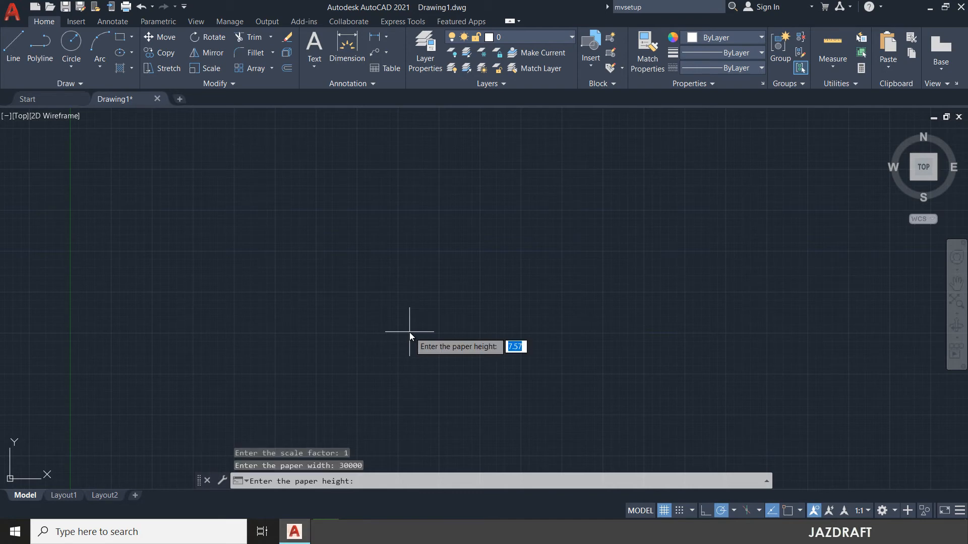
type("1")
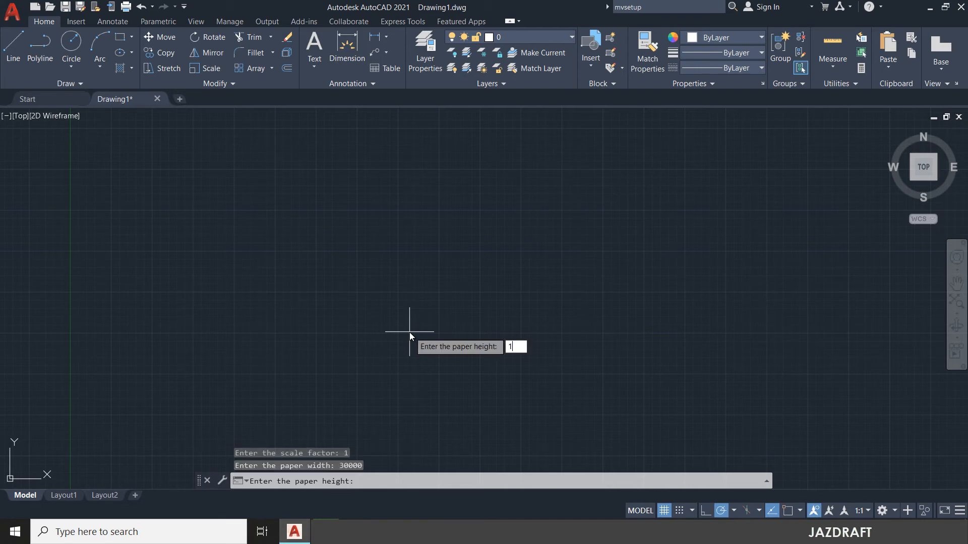
type("5000")
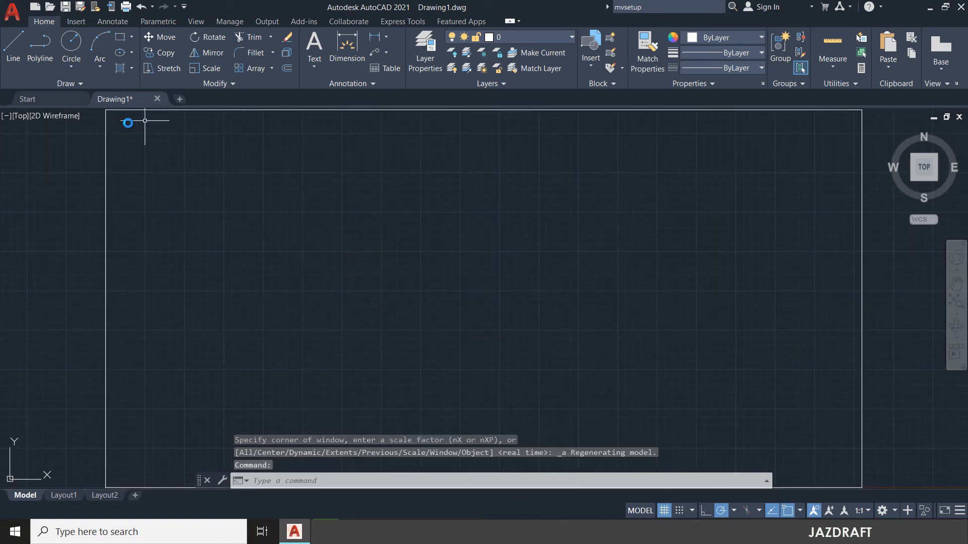
mouse_move(229, 168)
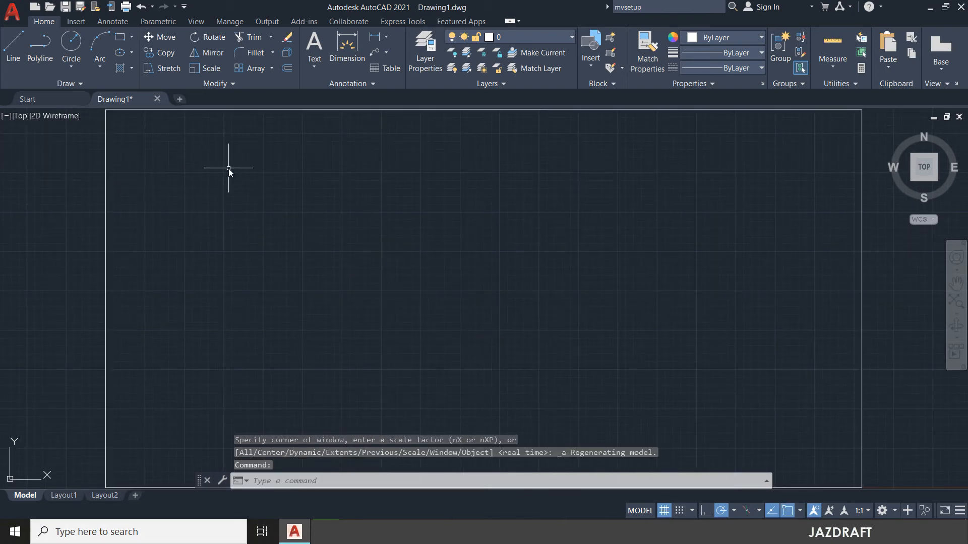
mouse_move(537, 291)
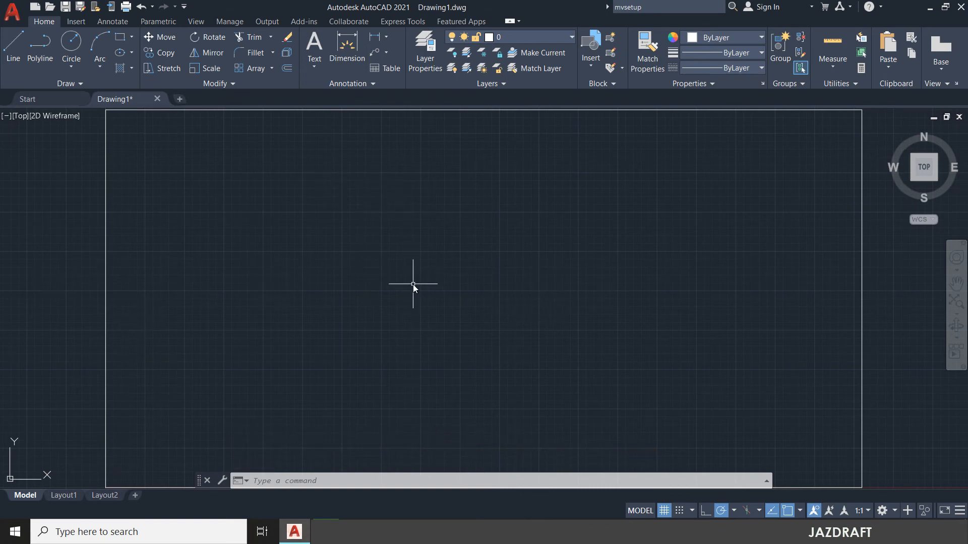
mouse_move(202, 234)
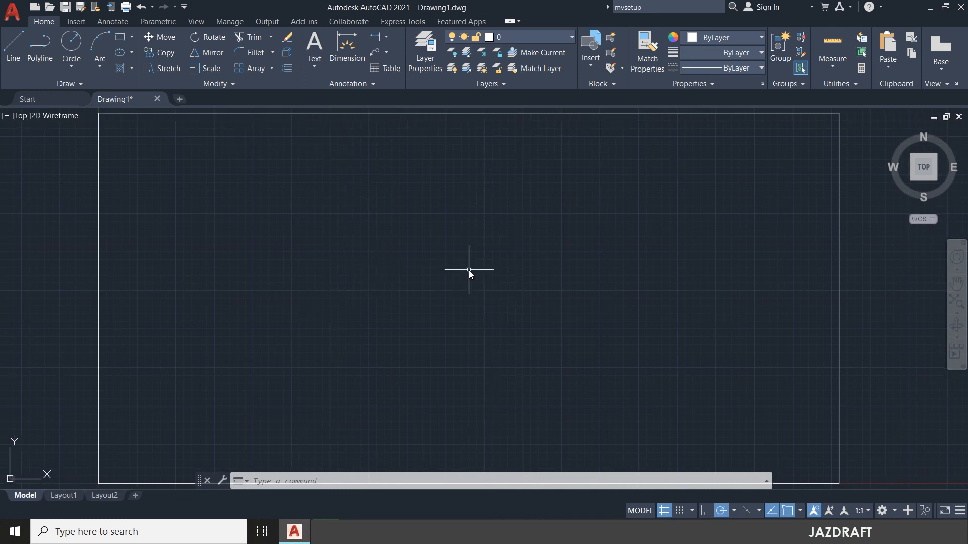
mouse_move(498, 285)
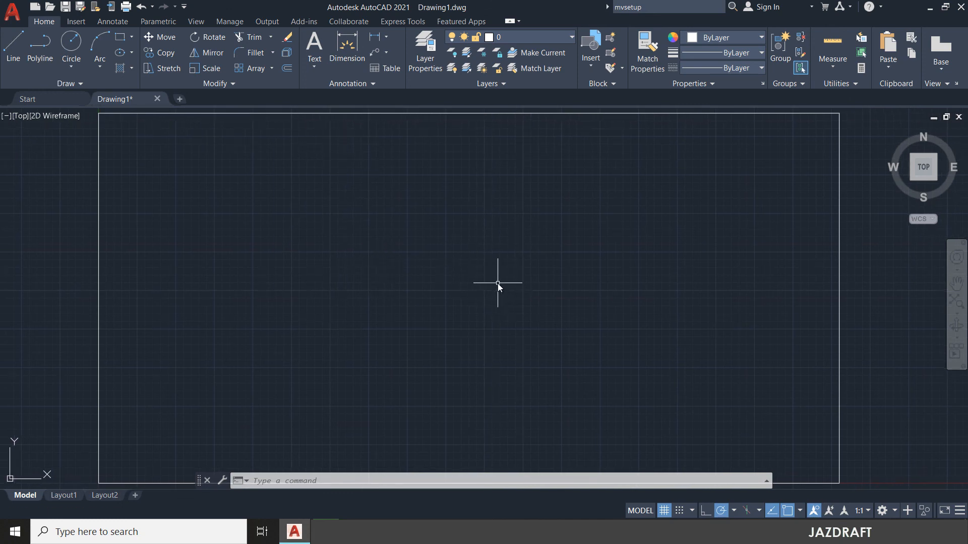
mouse_move(912, 360)
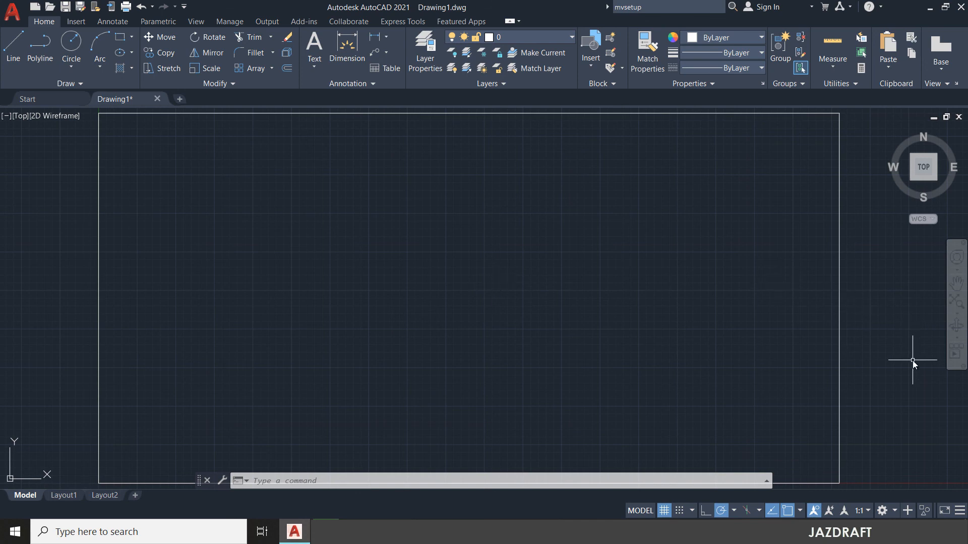